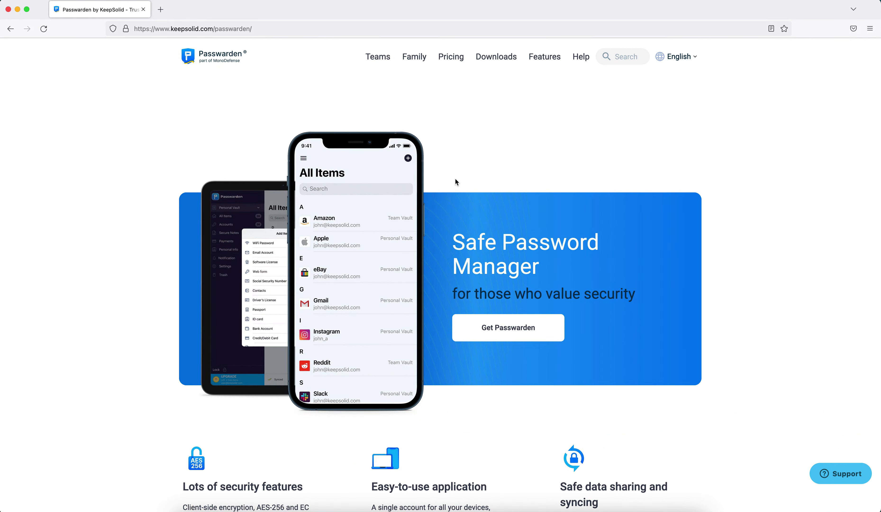
From the Passwarden site's Downloads menu, follow the Firefox browser-extension link to its add-on page.
left_click(193, 28)
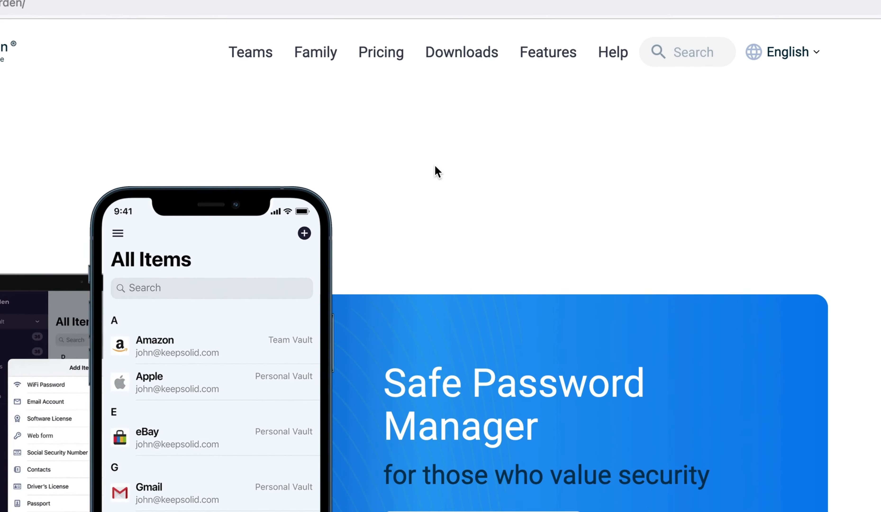
left_click(461, 52)
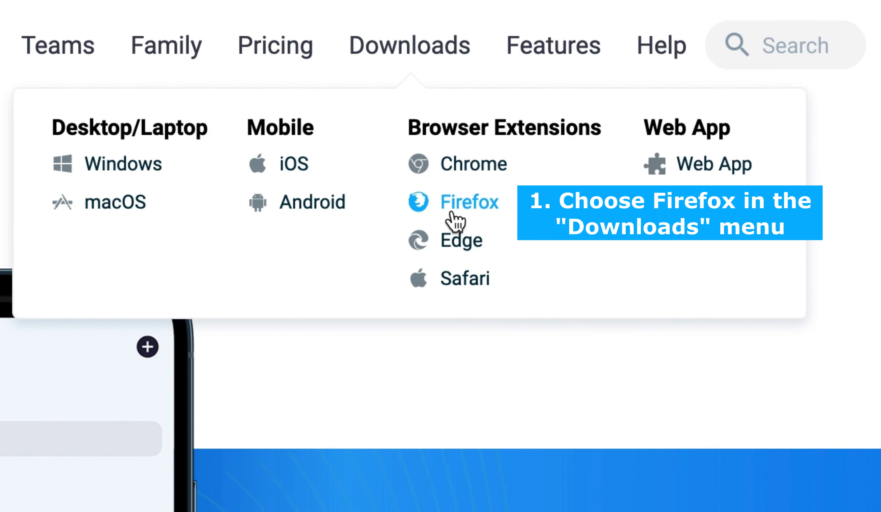
left_click(469, 202)
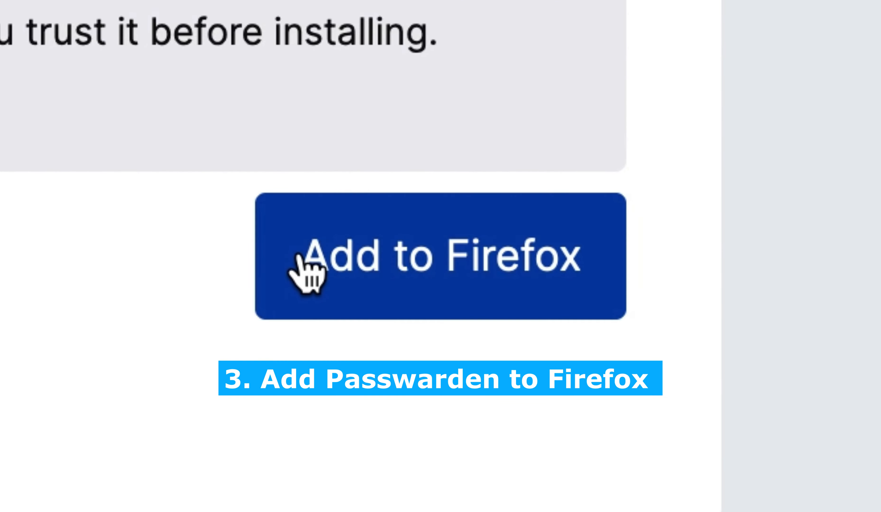
Add the Passwarden by KeepSolid add-on to Firefox and approve its permission prompt.
left_click(440, 258)
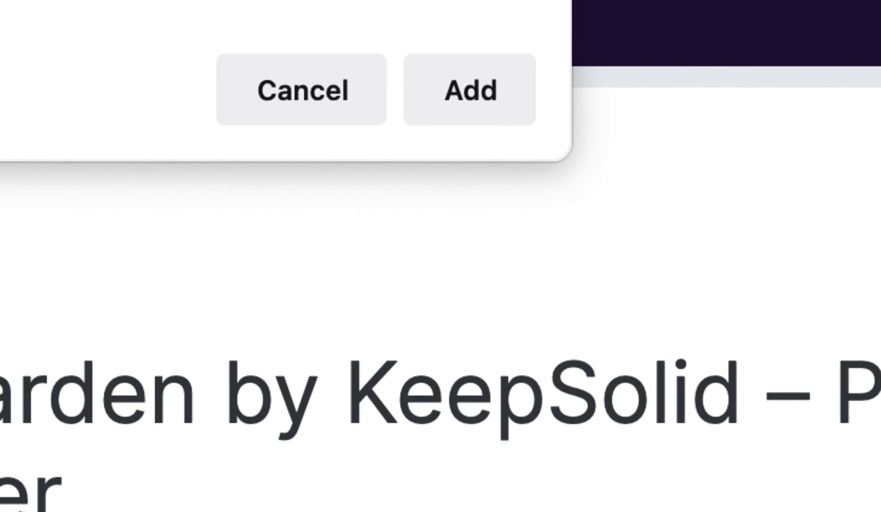
left_click(470, 90)
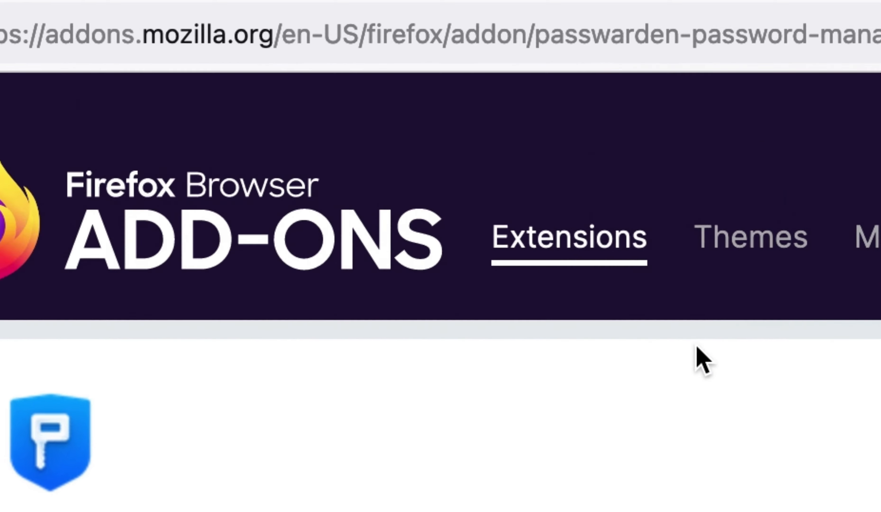
scroll("down", 3)
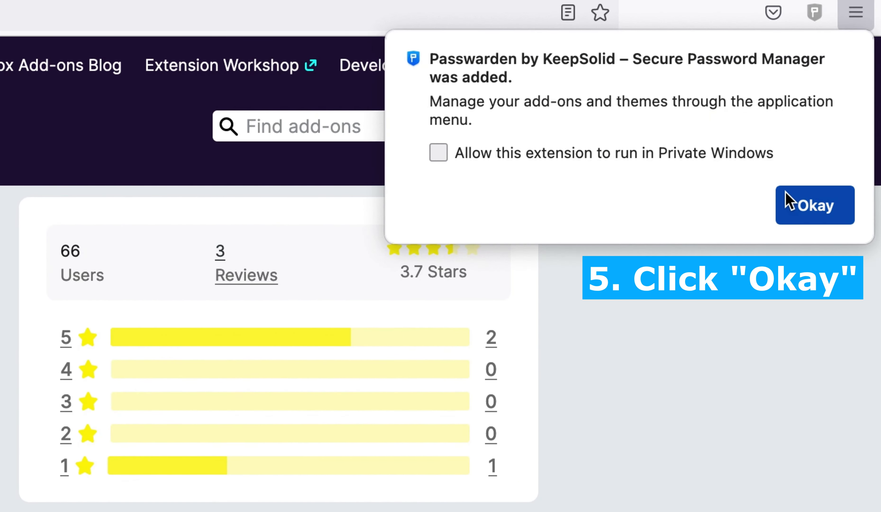
Dismiss the add-on notice and start Sign Up on the KeepSolid ID login page.
left_click(814, 204)
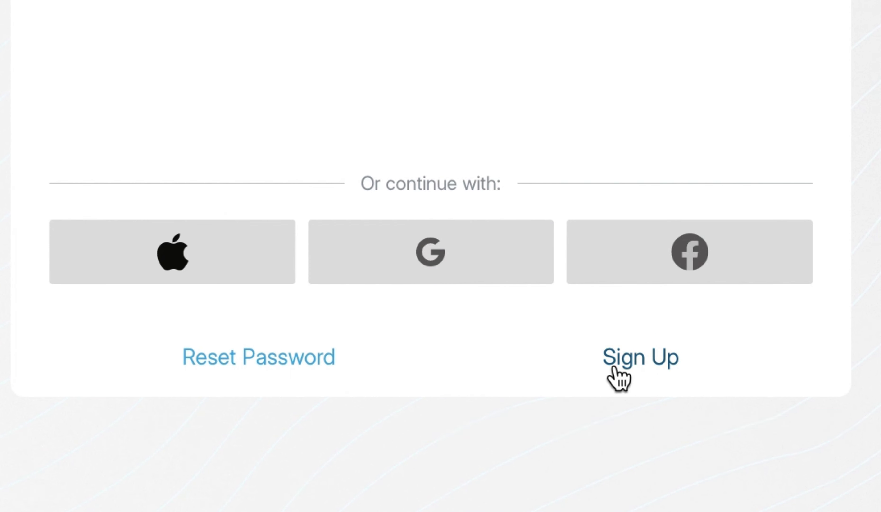
left_click(639, 357)
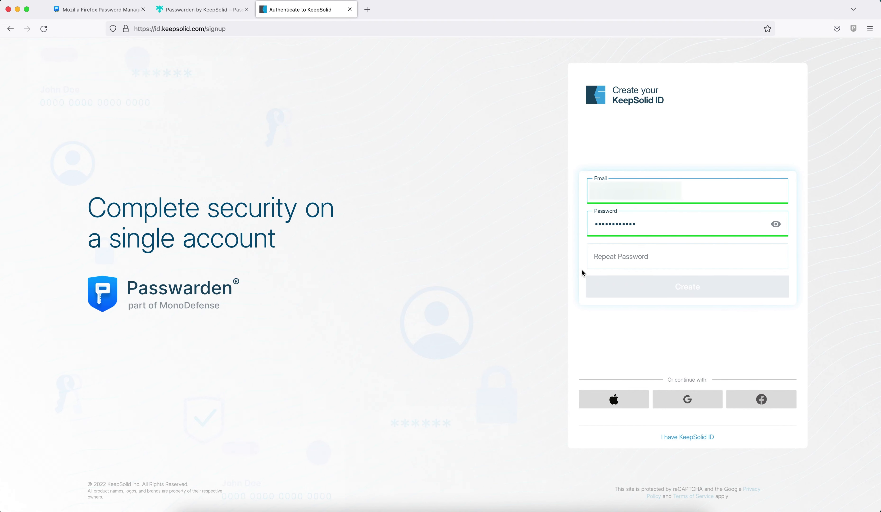
Enter the repeated password, accept the agreement and privacy policy, and create the KeepSolid ID account.
left_click(686, 257)
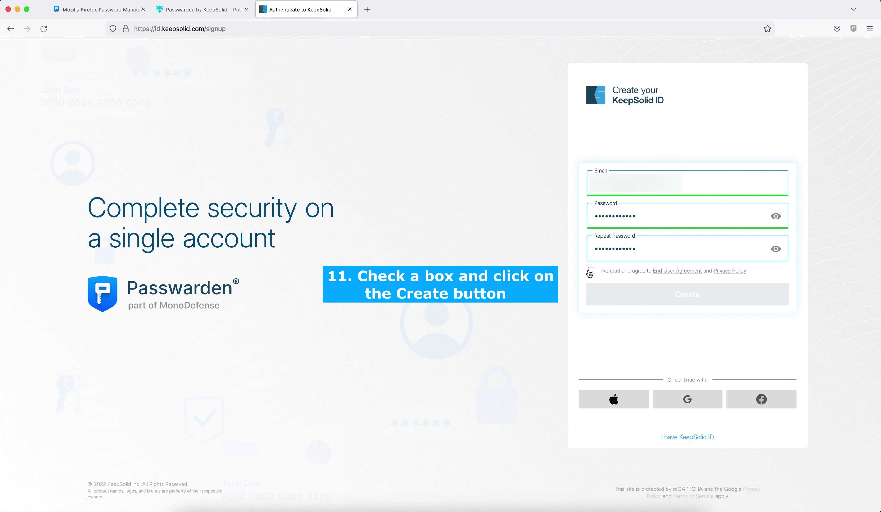
left_click(591, 270)
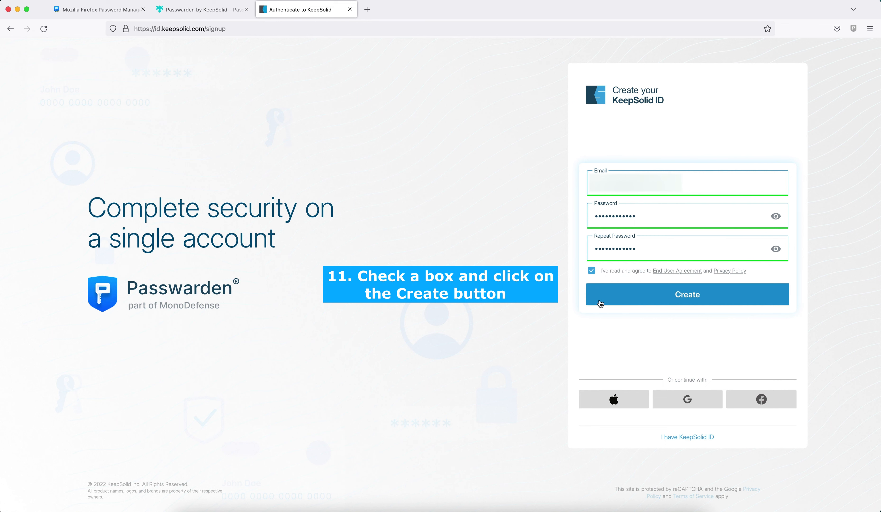
left_click(687, 294)
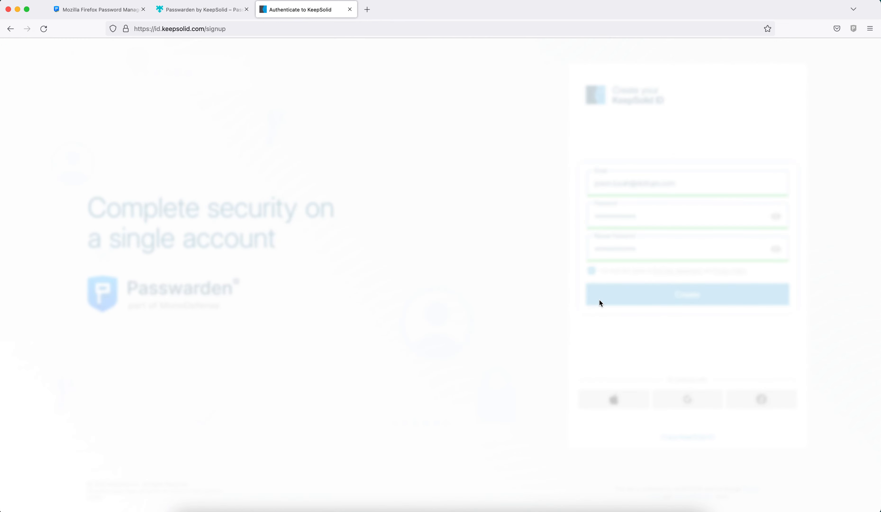
left_click(687, 294)
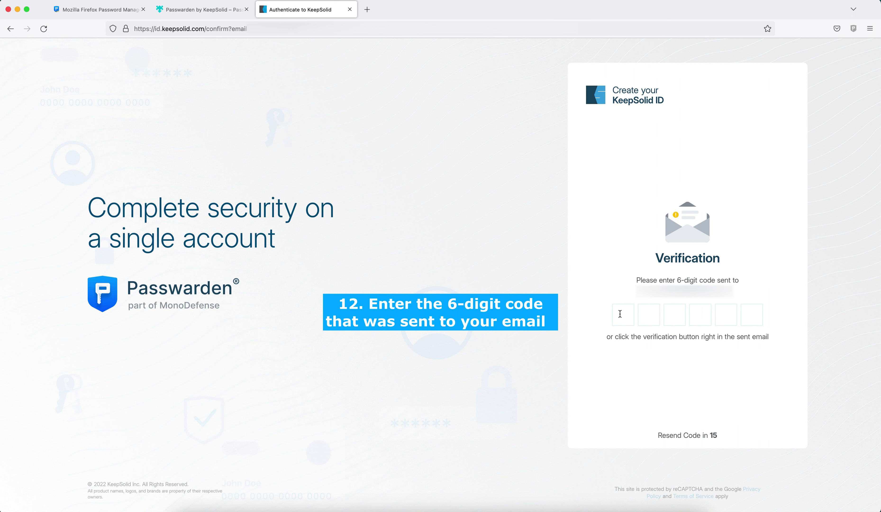
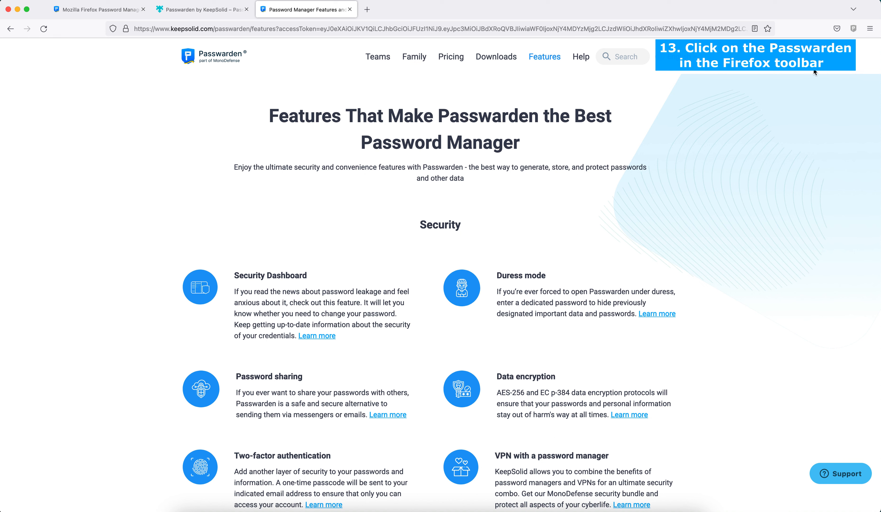
In the Passwarden toolbar extension, set and confirm a new master password.
left_click(853, 28)
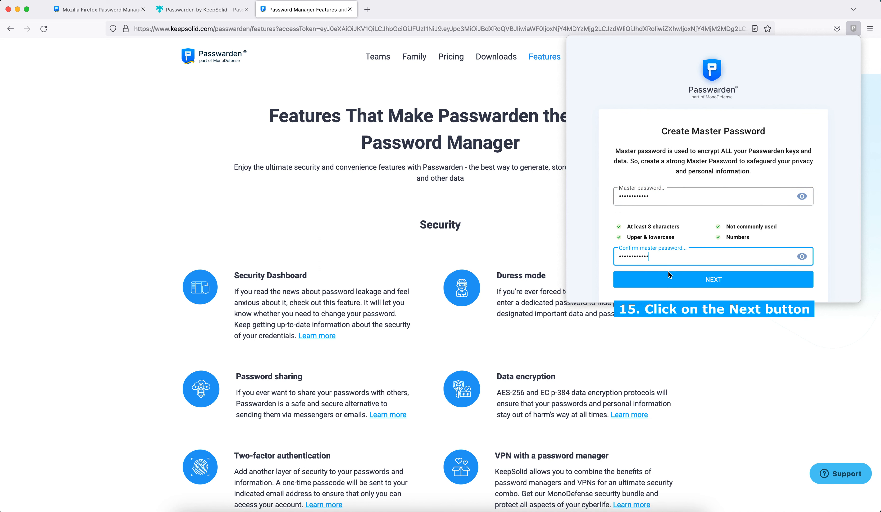
left_click(713, 279)
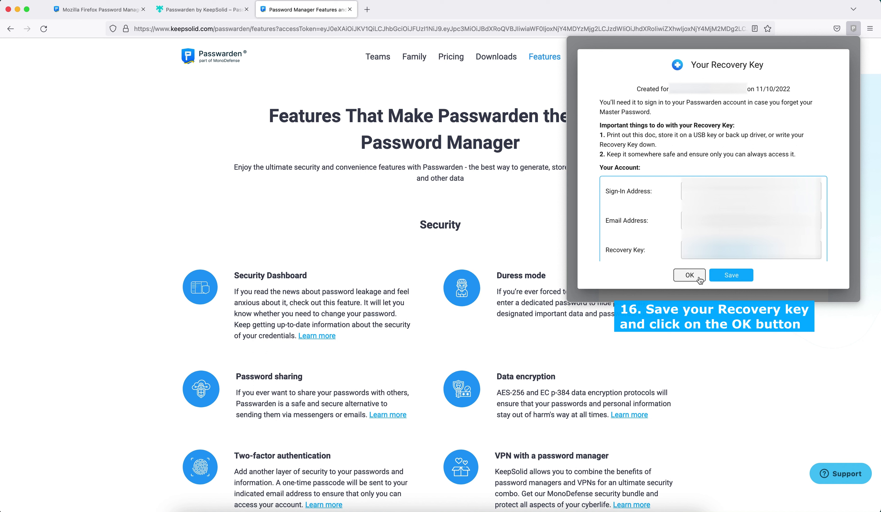
Acknowledge the recovery key and unlock the vault with the master password, reaching the Import Wizard.
left_click(689, 274)
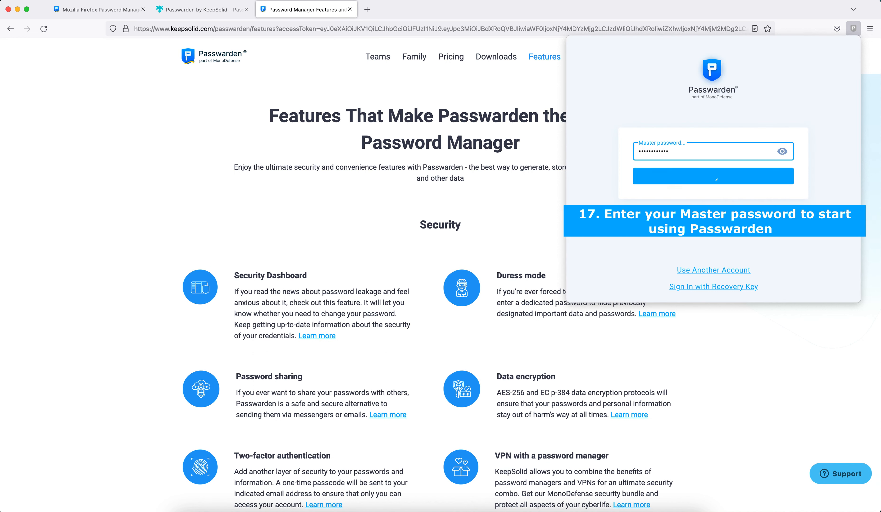
left_click(713, 176)
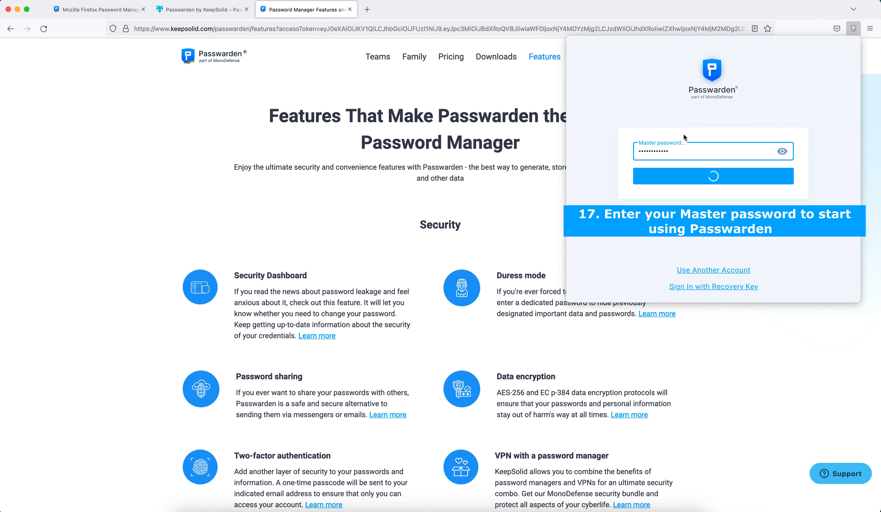
left_click(712, 175)
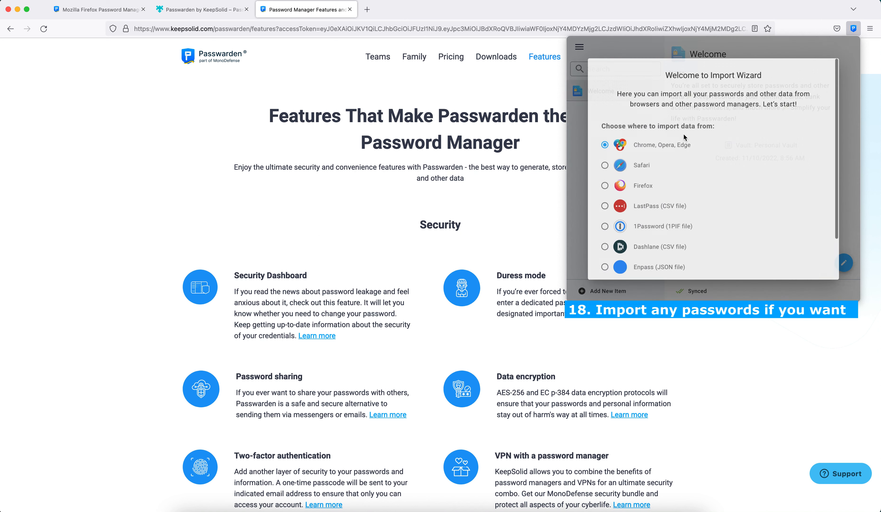